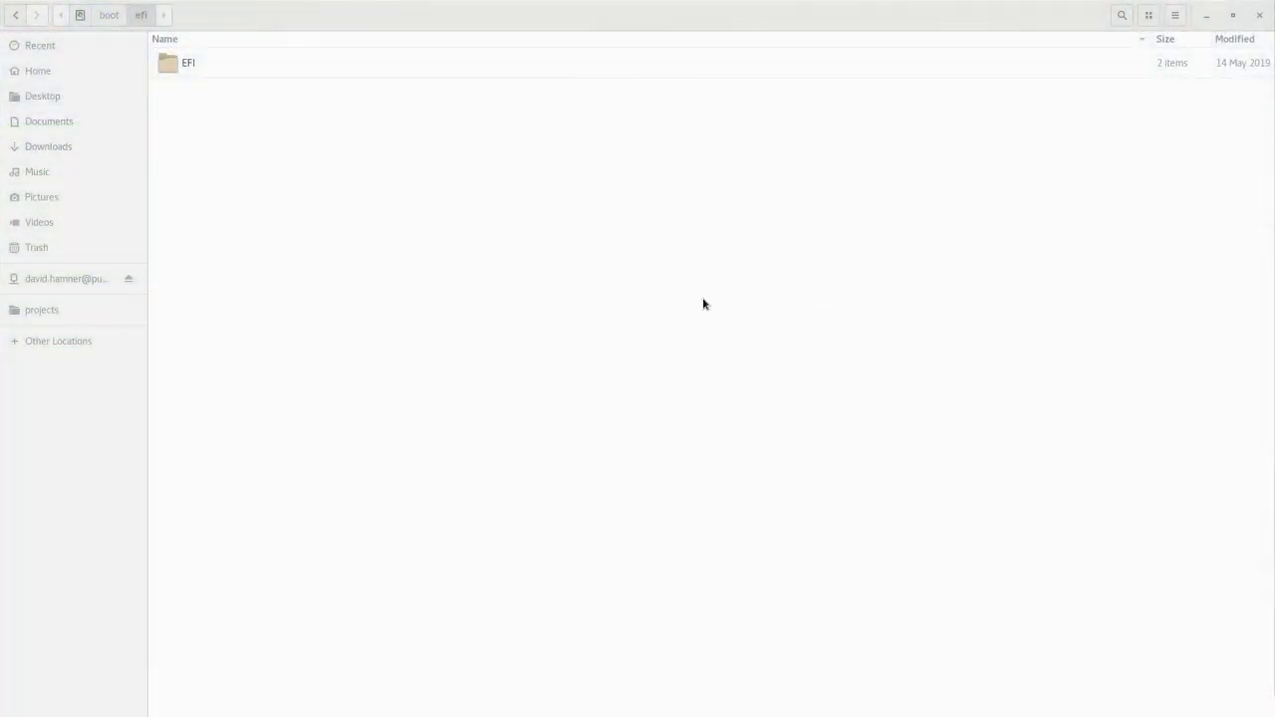
# - Open the EFI folder and its boot subfolder on the EFI partition
pyautogui.doubleClick(188, 61)
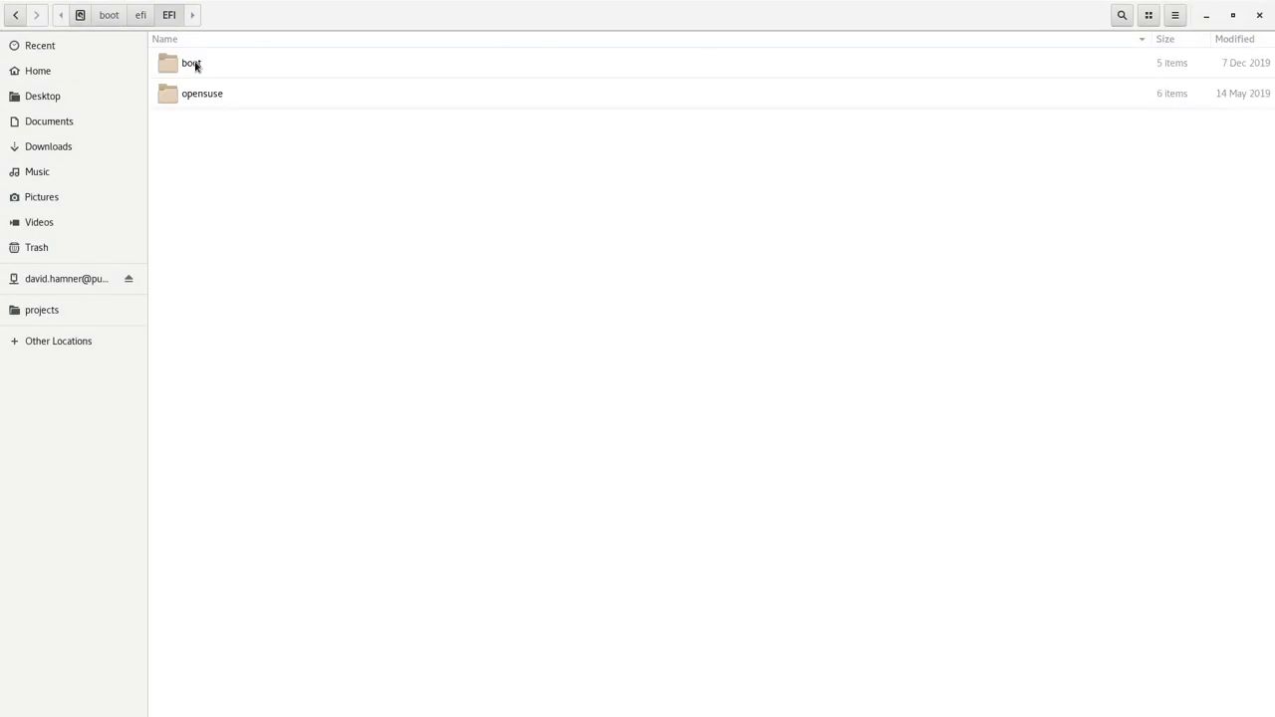
pyautogui.doubleClick(191, 62)
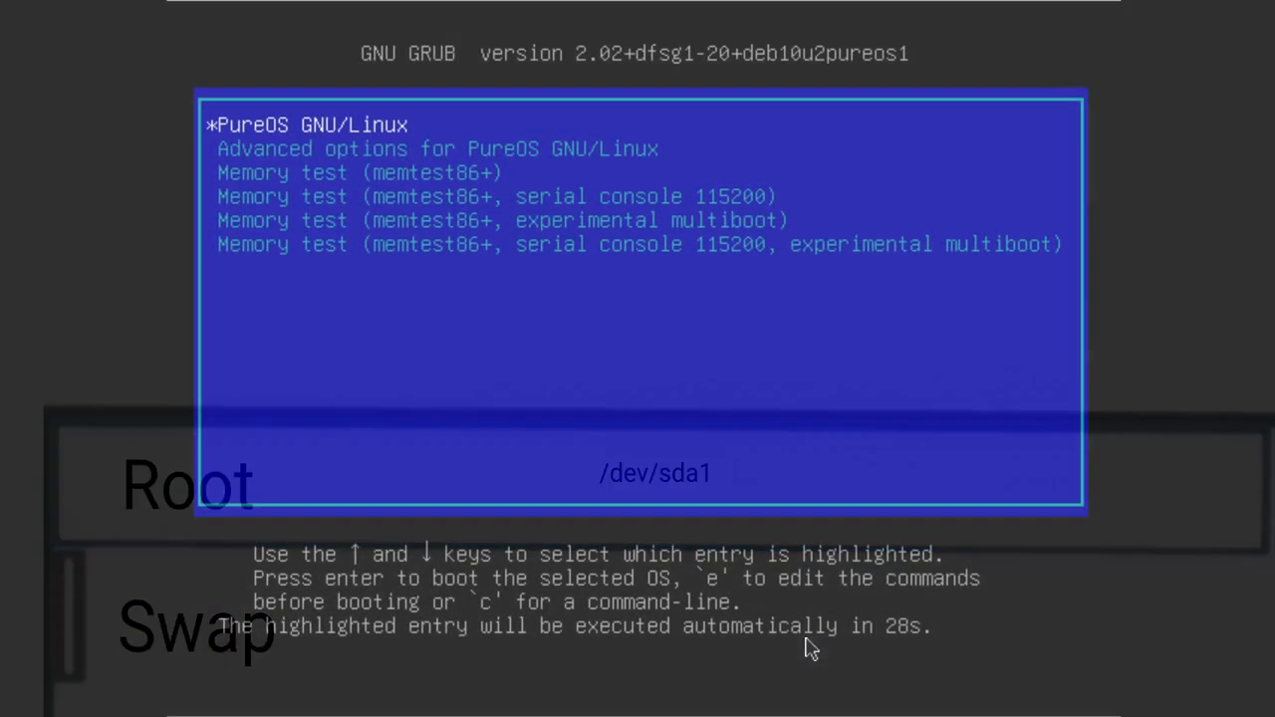
# - Edit the PureOS entry's linux line to append init=/bin/bash
pyautogui.press('e')
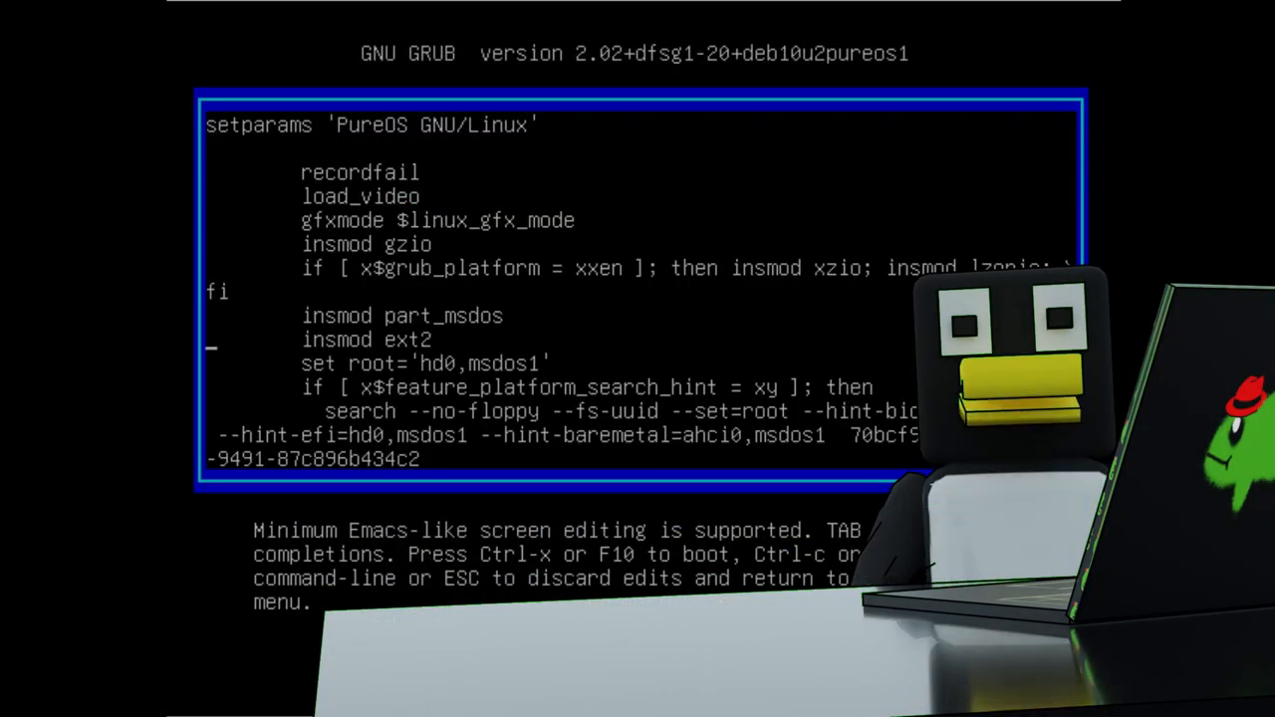
pyautogui.scroll(-3)
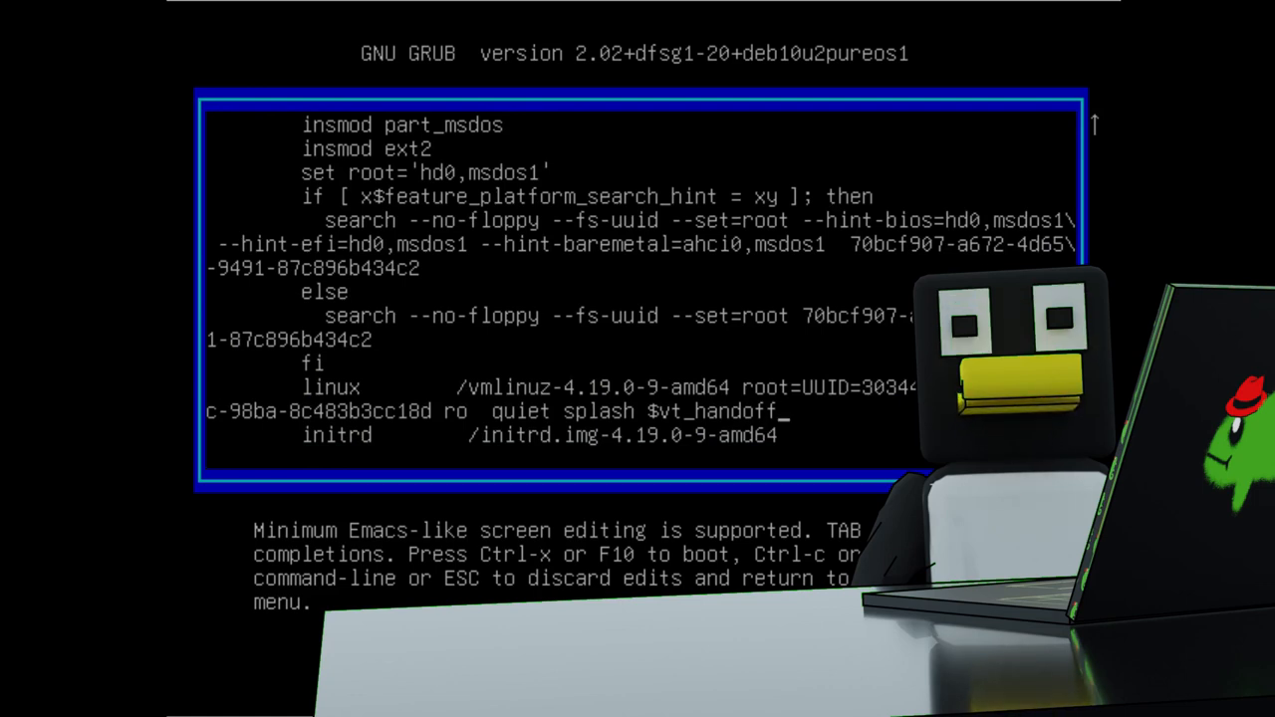
pyautogui.write('3')
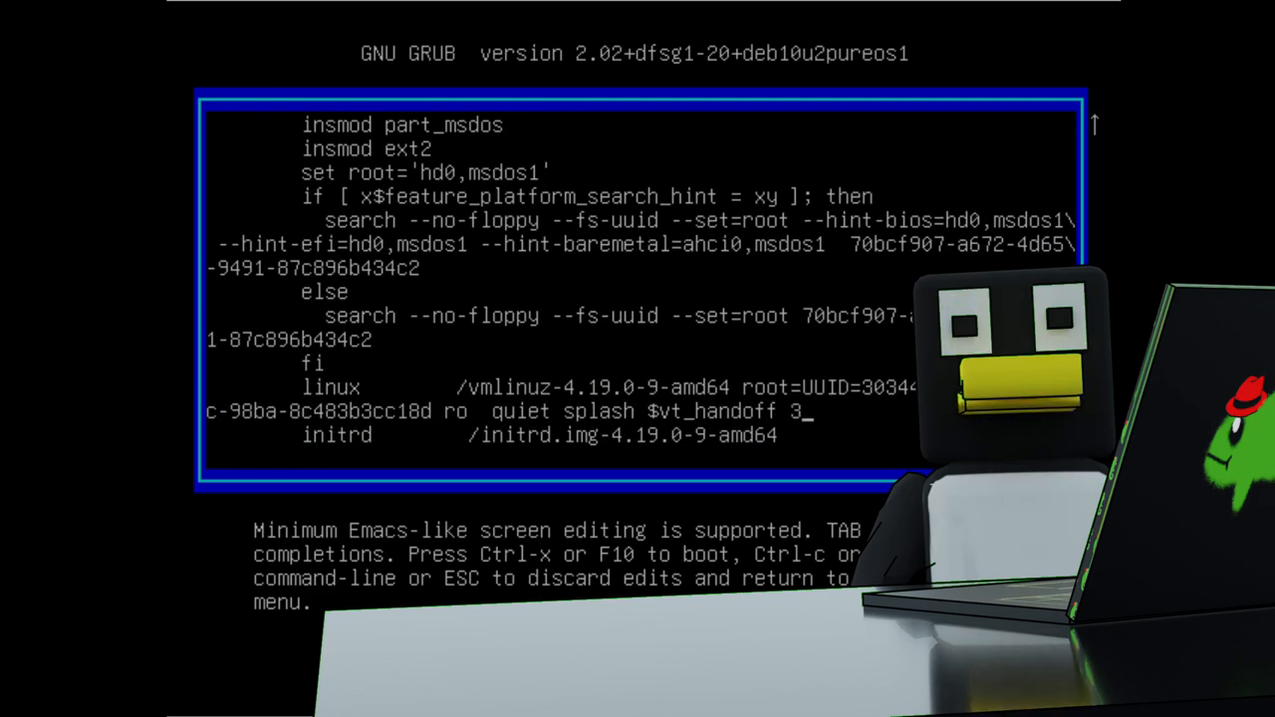
pyautogui.write('init=')
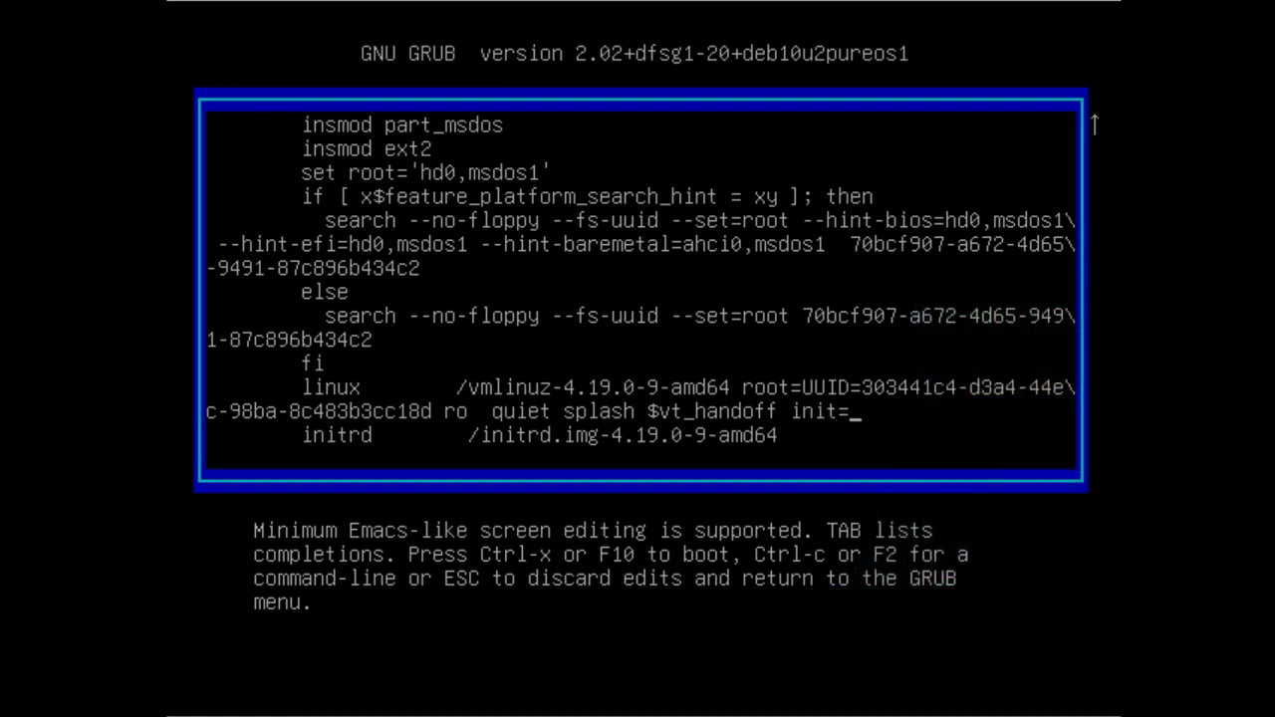
pyautogui.write('/bin/bash')
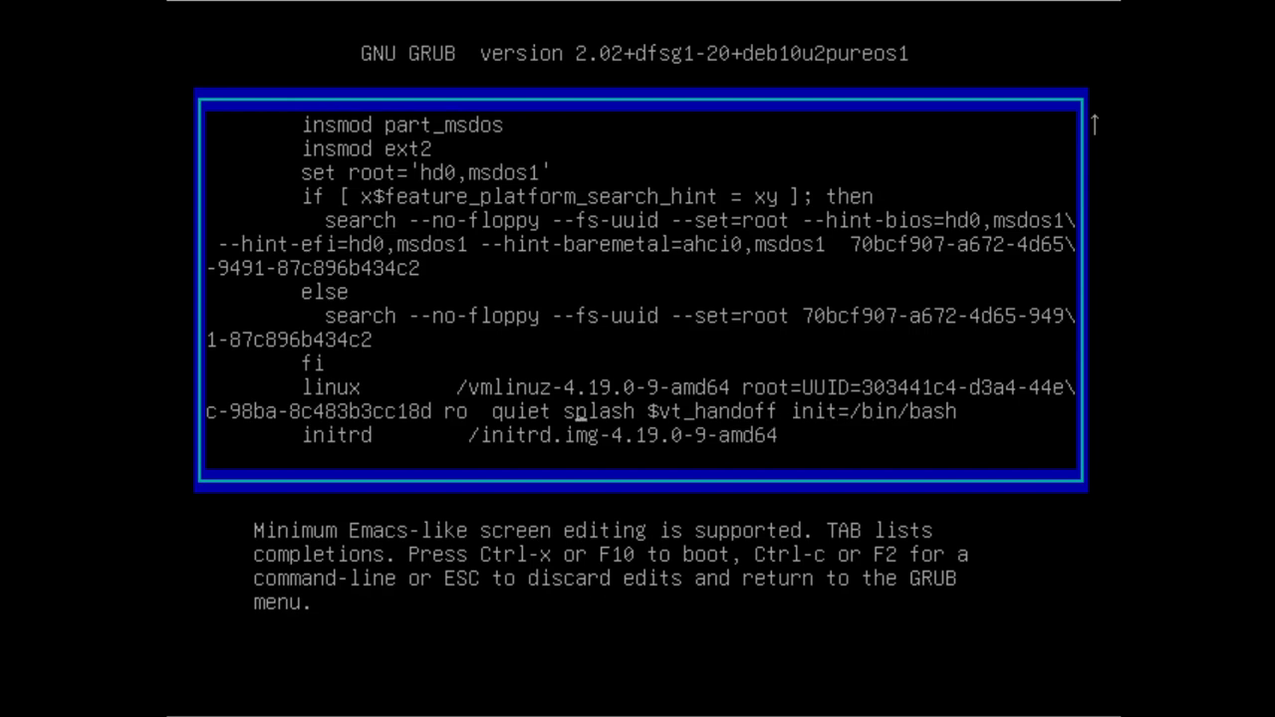
pyautogui.write('w')
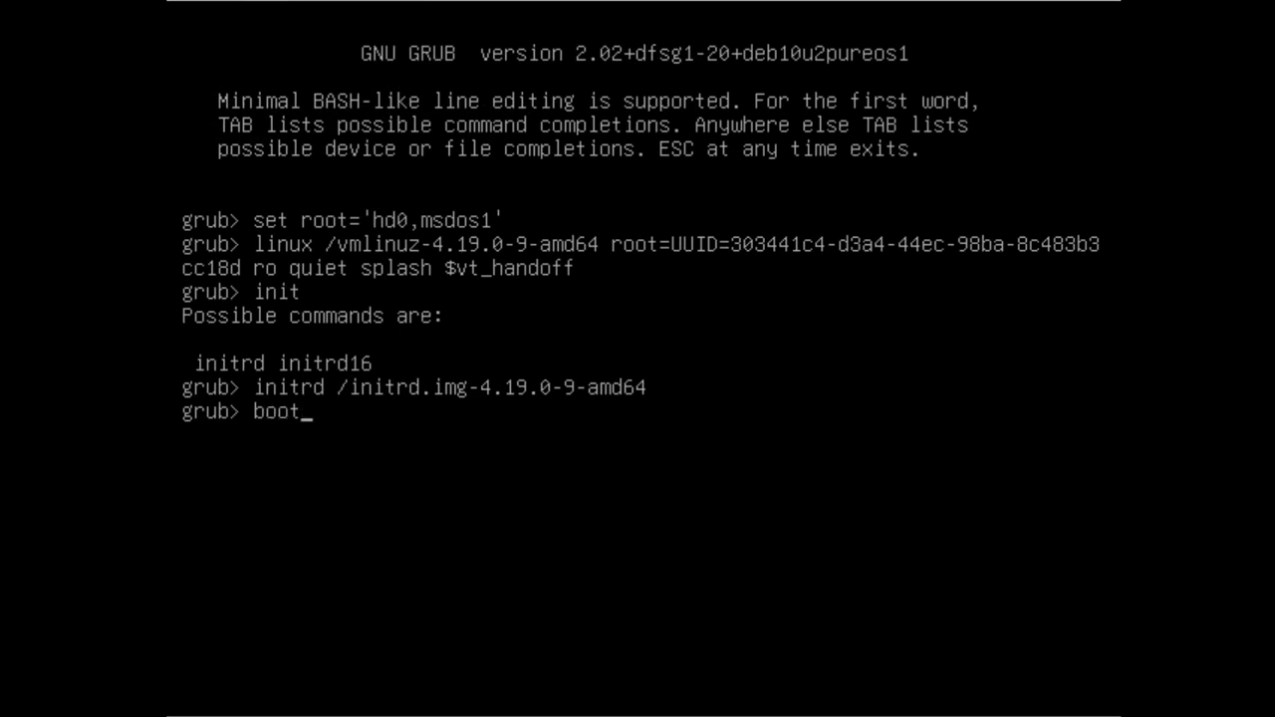
# - Boot the kernel, run ls and ls /dev/sd in the initramfs shell, then select the PureOS account
pyautogui.press('Return')
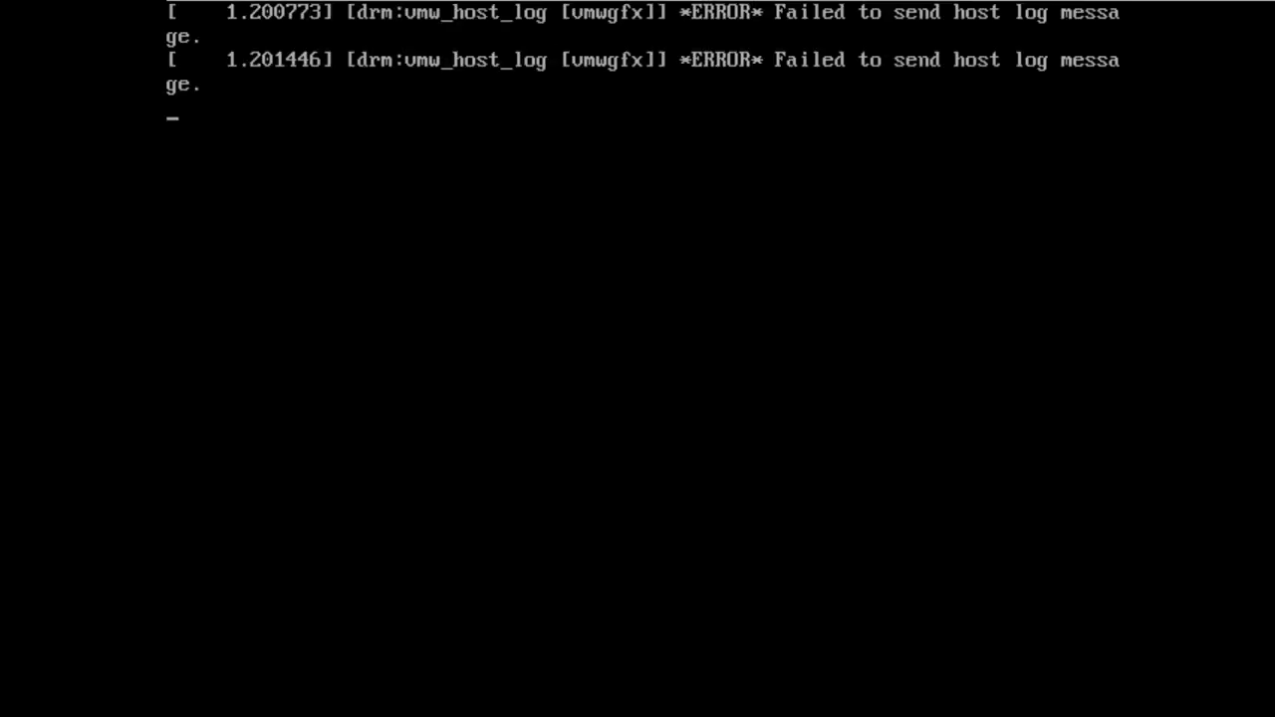
pyautogui.write('ls')
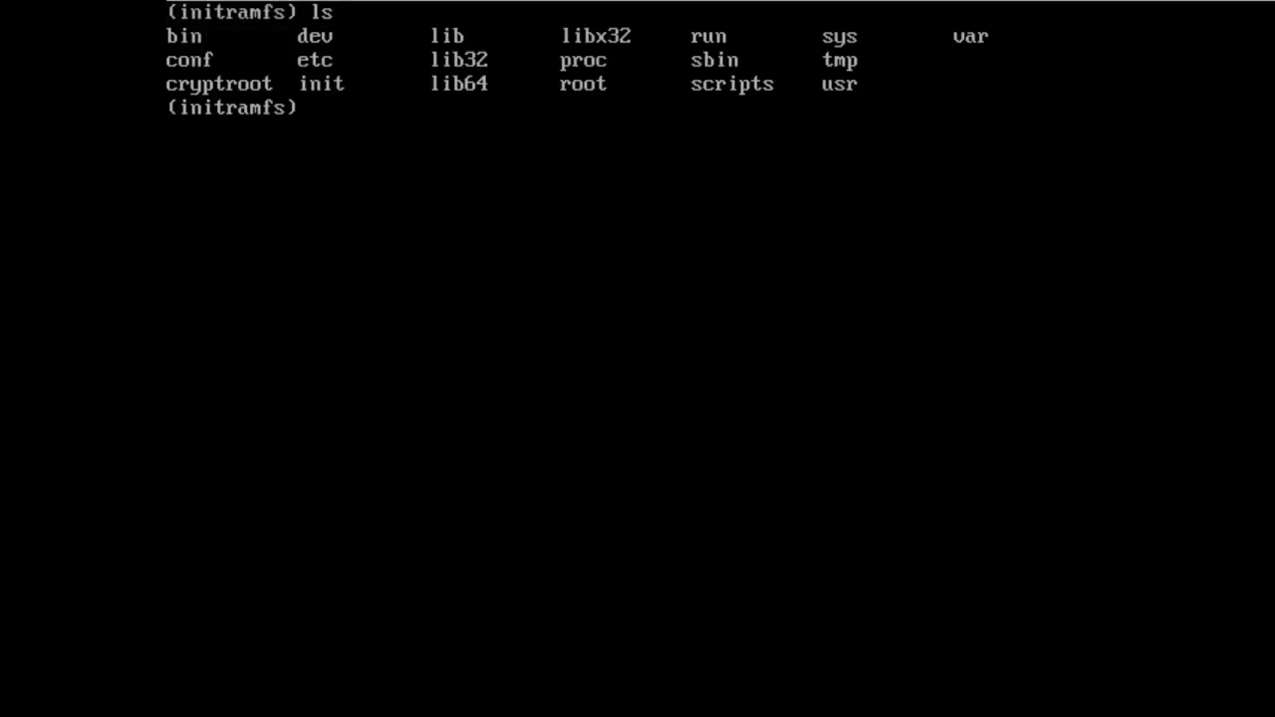
pyautogui.write('ls /dev/sd')
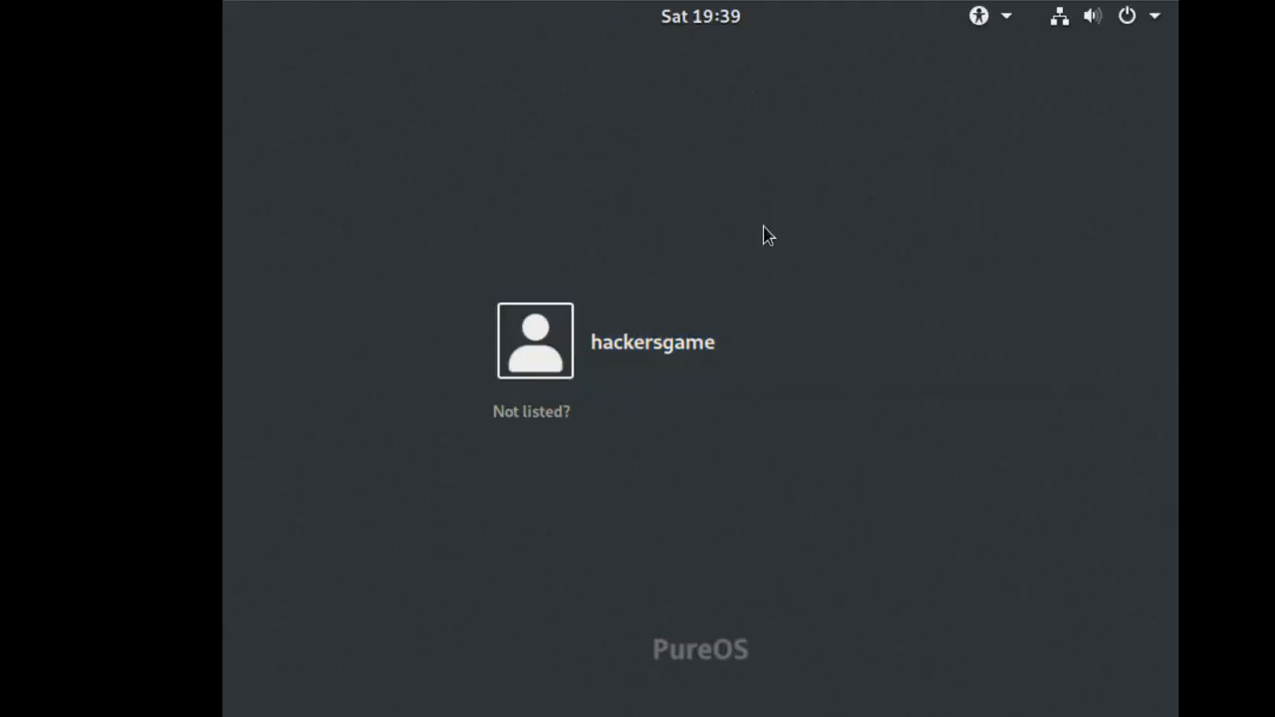
pyautogui.moveTo(391, 358)
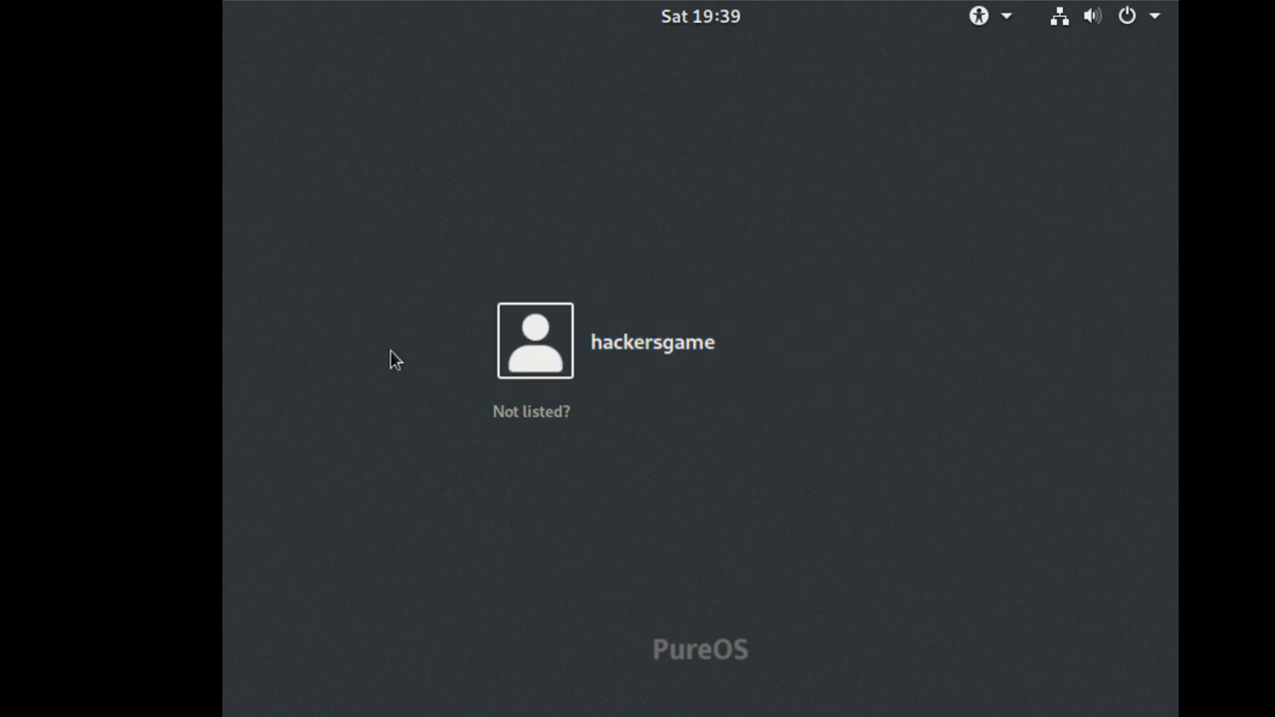
pyautogui.click(533, 338)
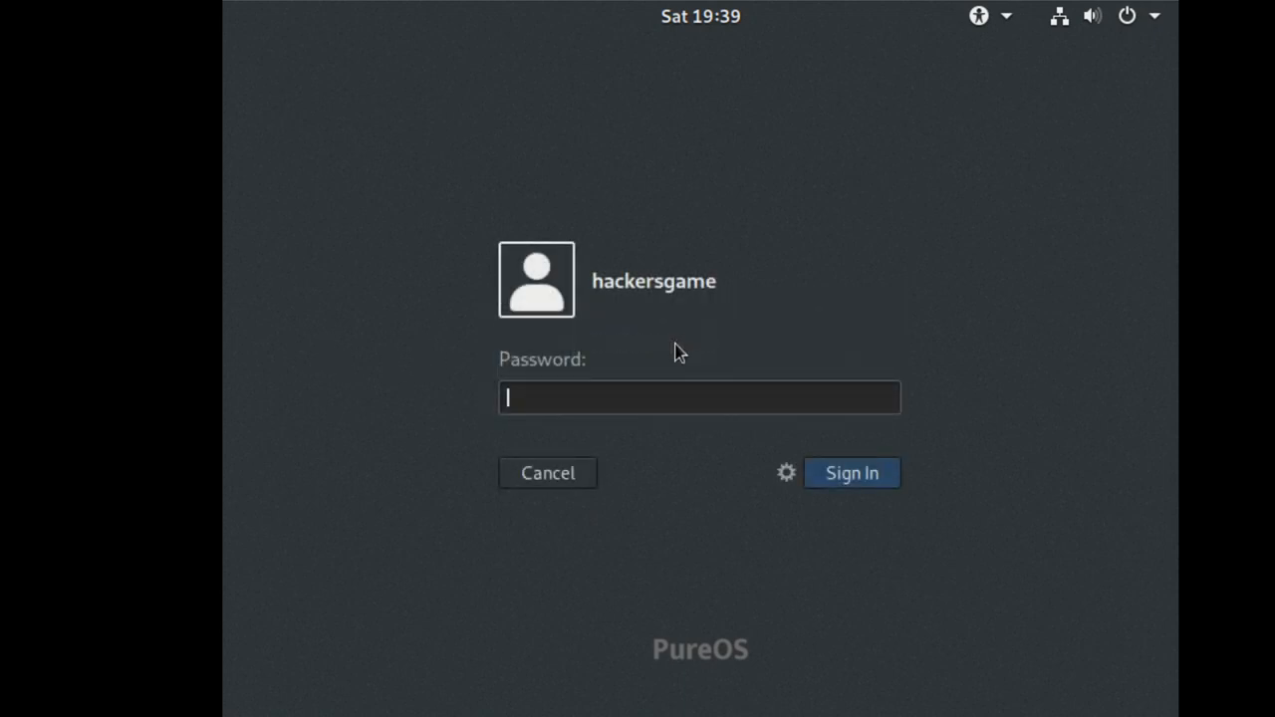